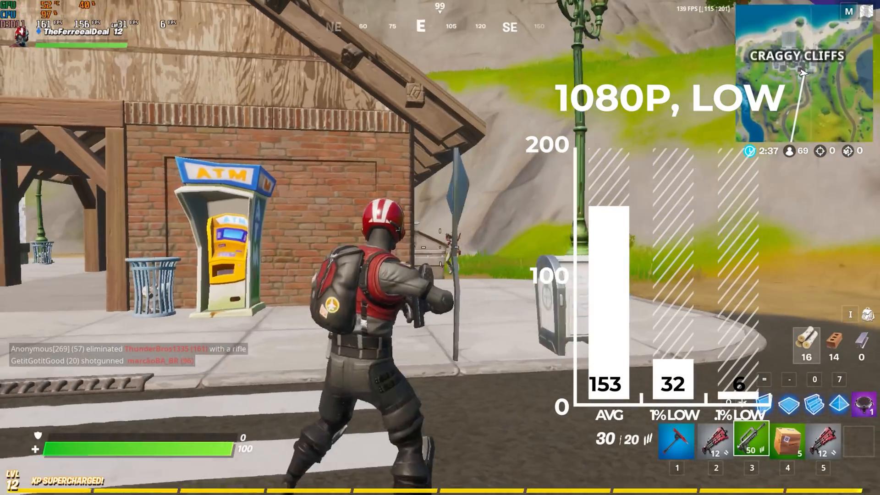
pyautogui.click(440, 248)
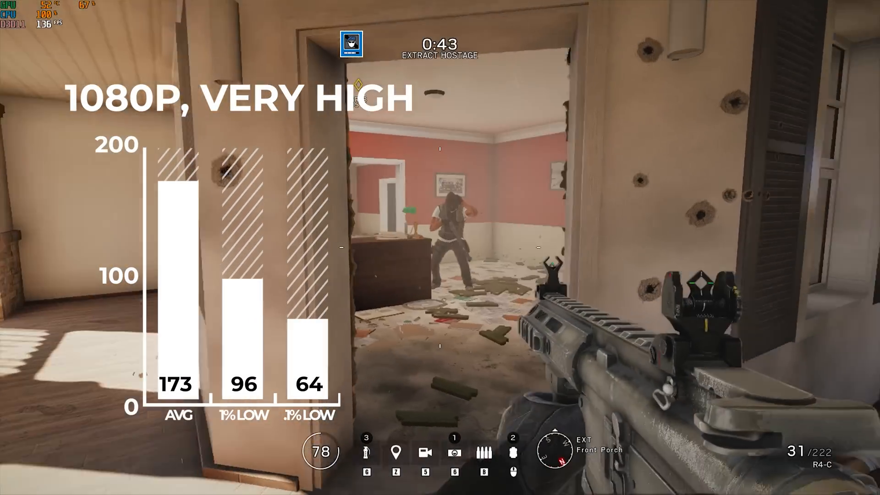
pyautogui.moveTo(440, 247)
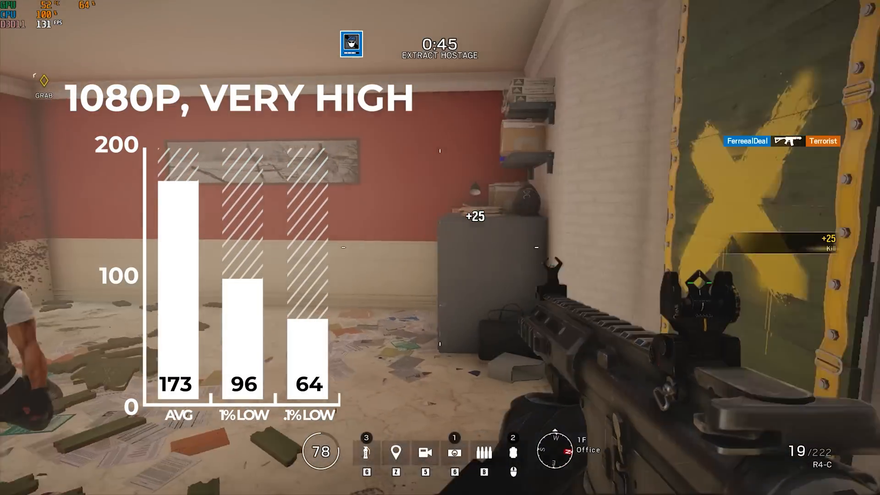